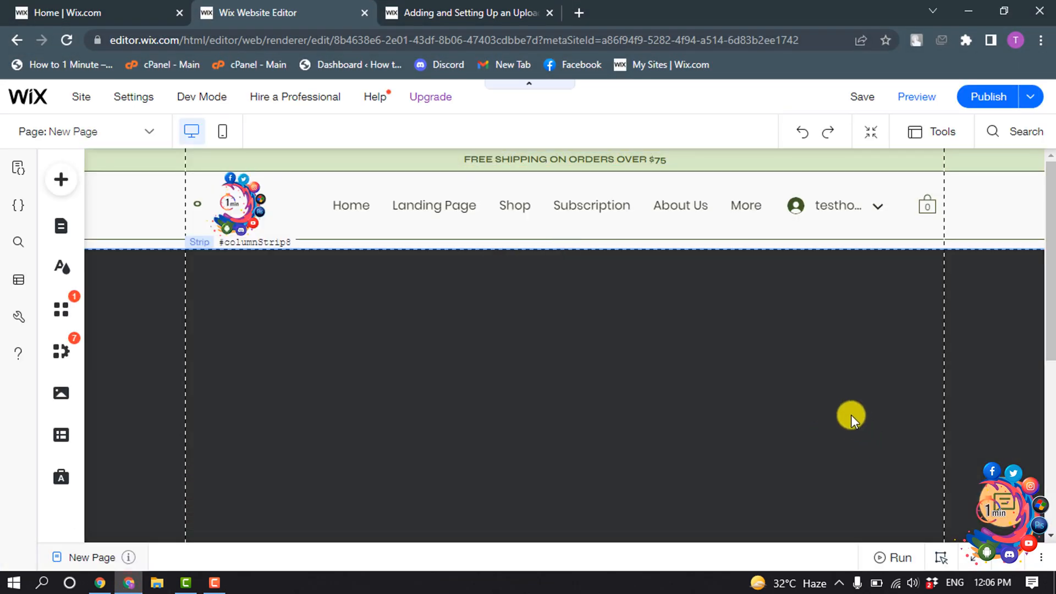
mouse_move(60, 179)
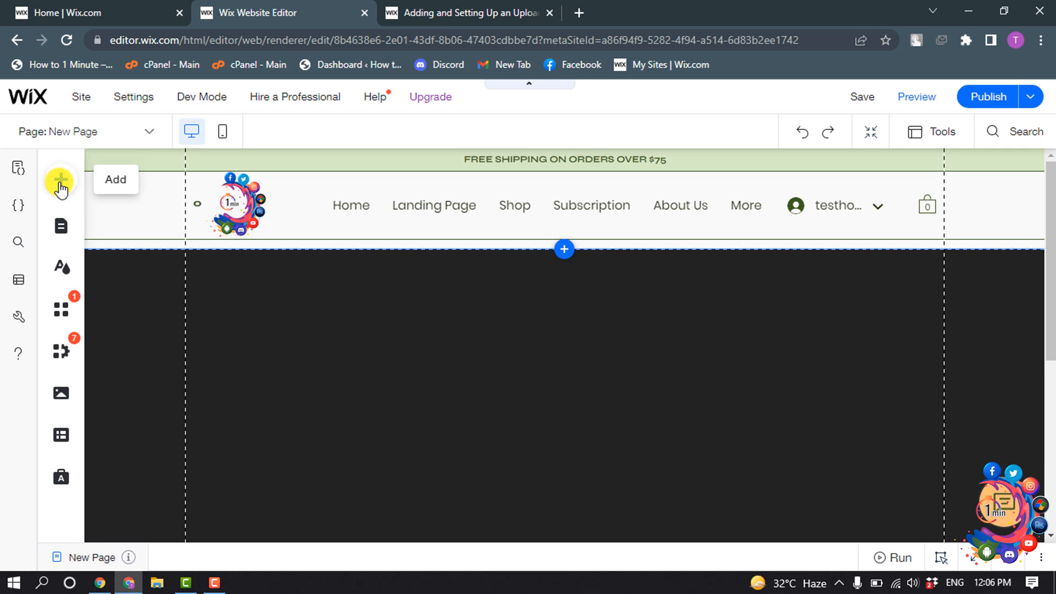
- Add the Choose File upload button from the Button > Upload Buttons gallery onto the page
click(59, 180)
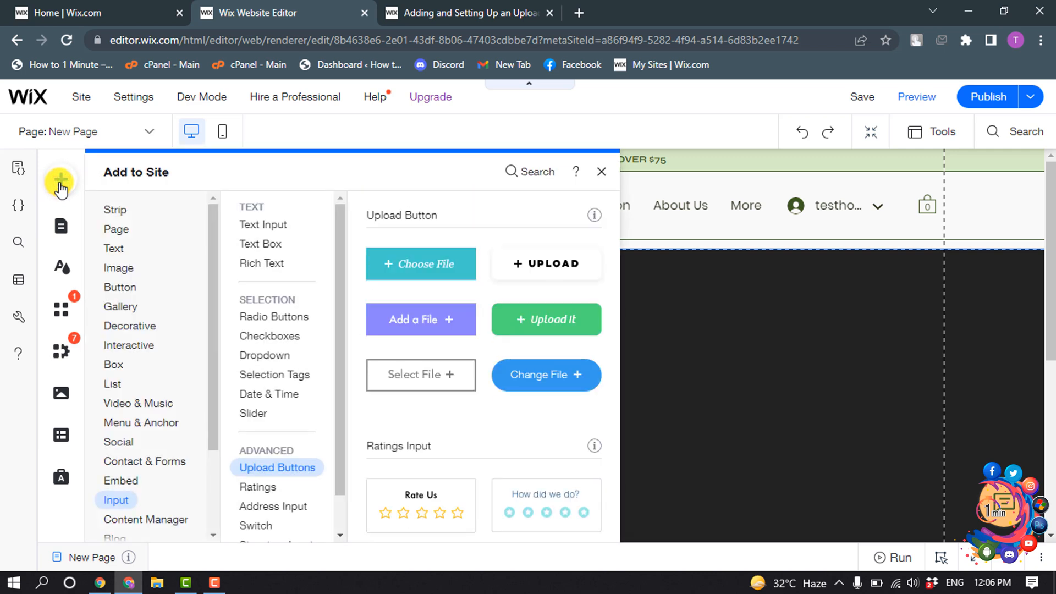
click(116, 229)
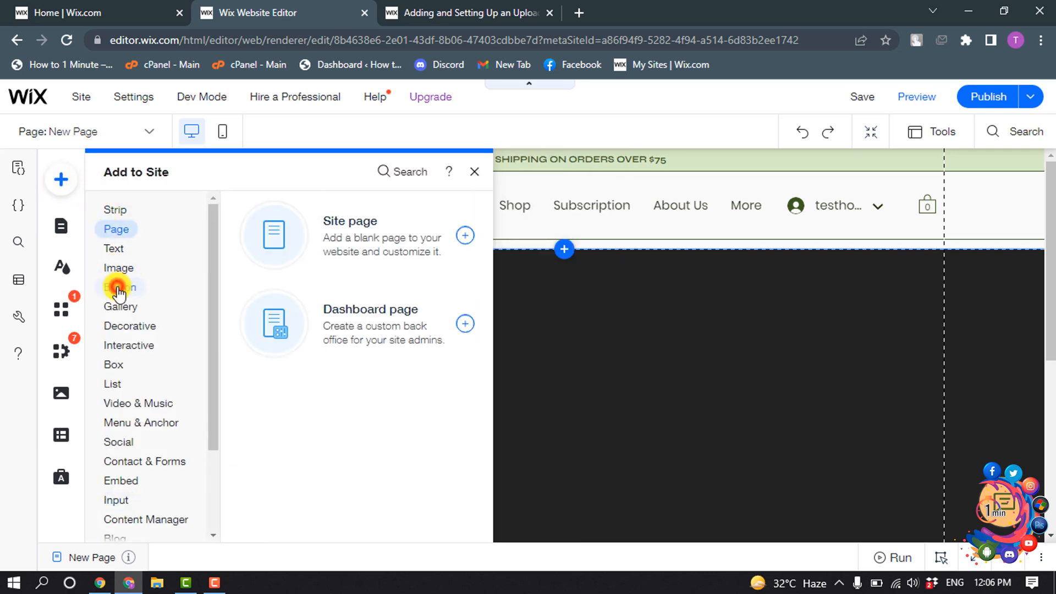
click(118, 287)
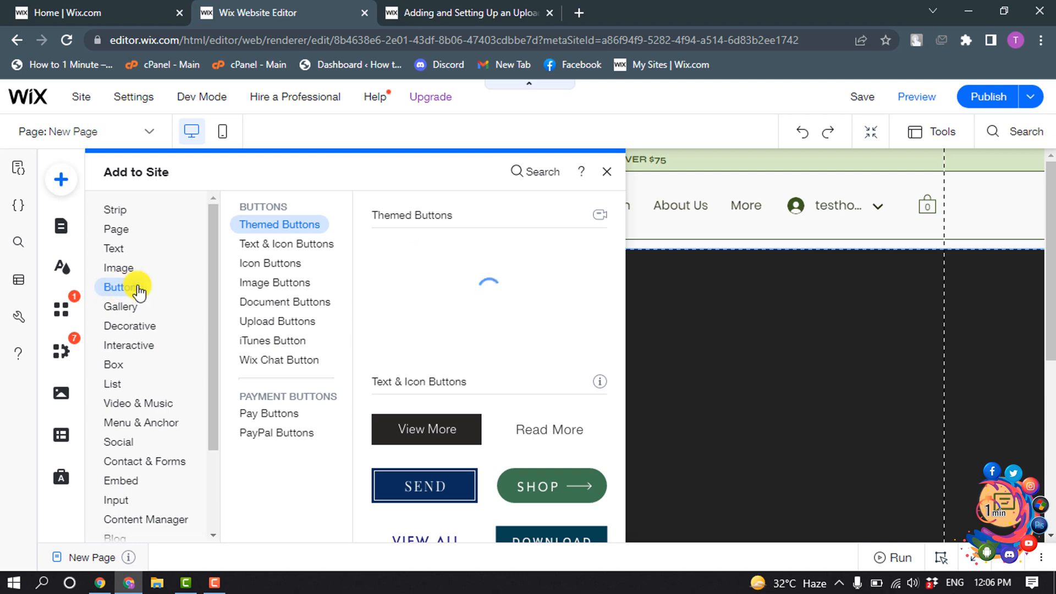
click(277, 321)
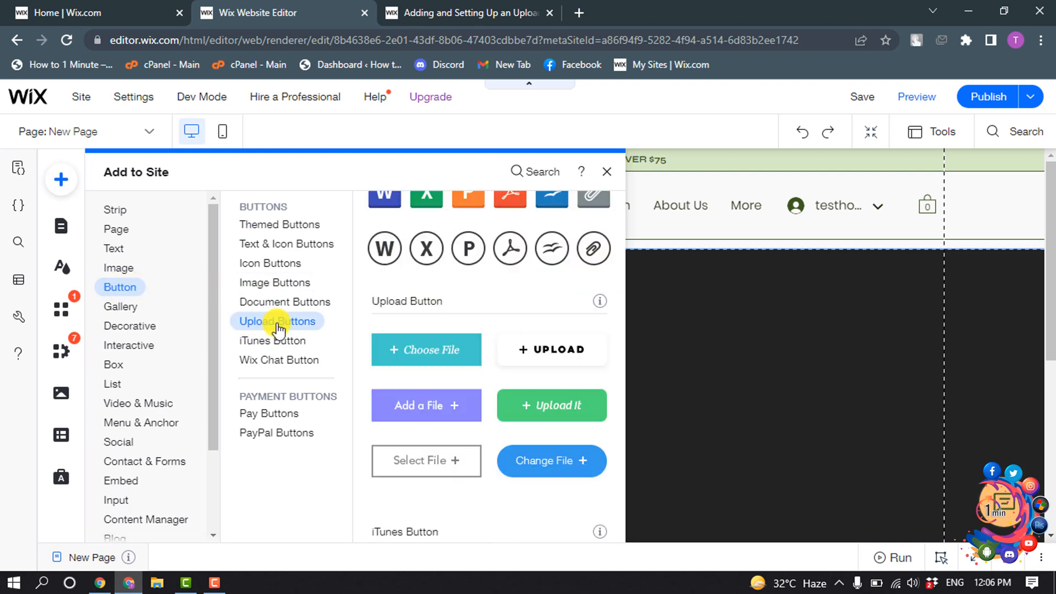
scroll(down, 3)
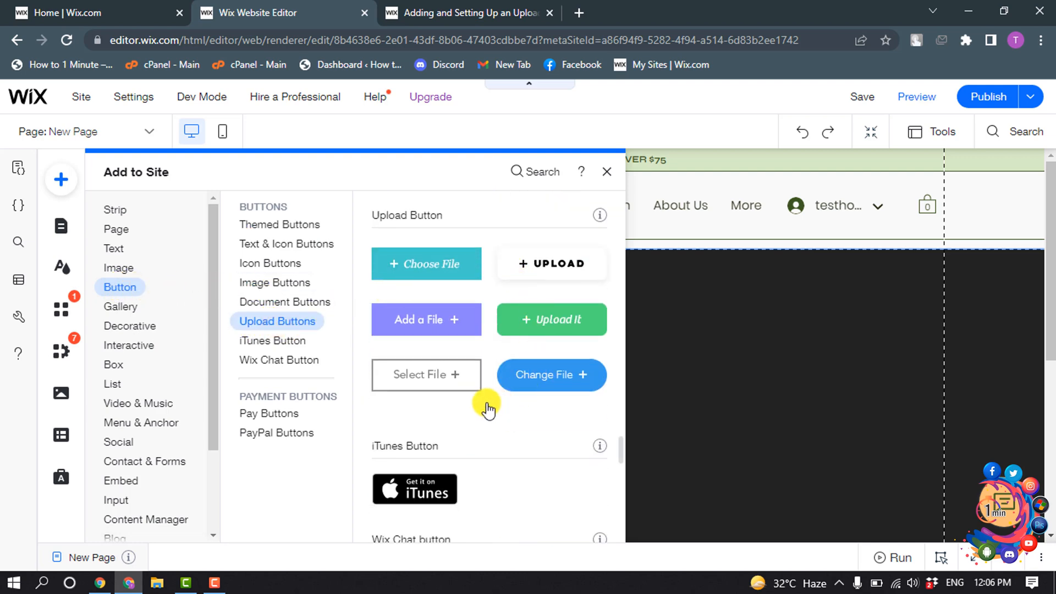
mouse_move(515, 349)
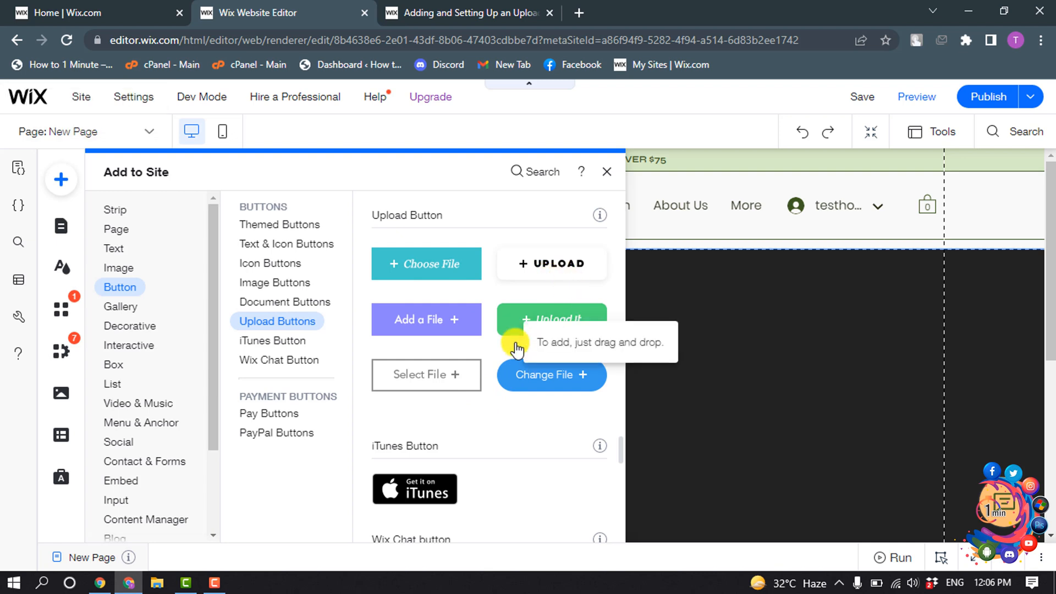
mouse_move(552, 319)
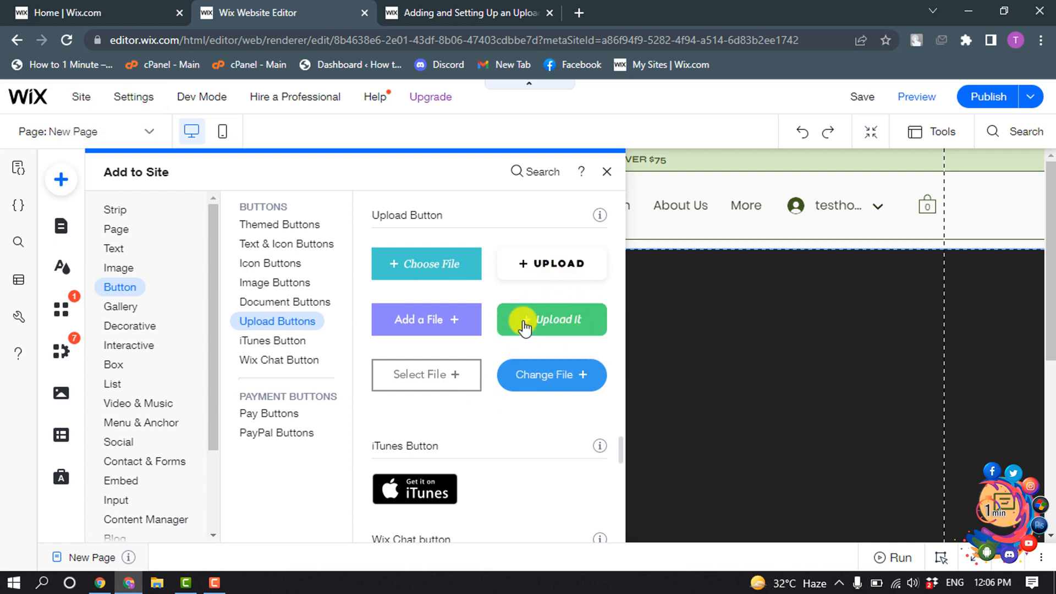
mouse_move(425, 263)
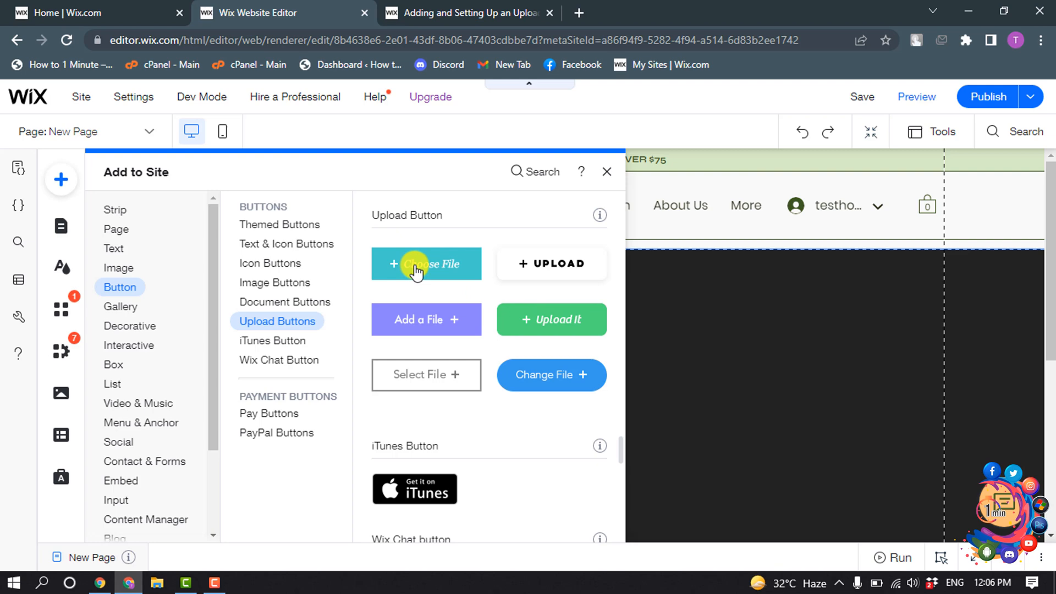
click(427, 263)
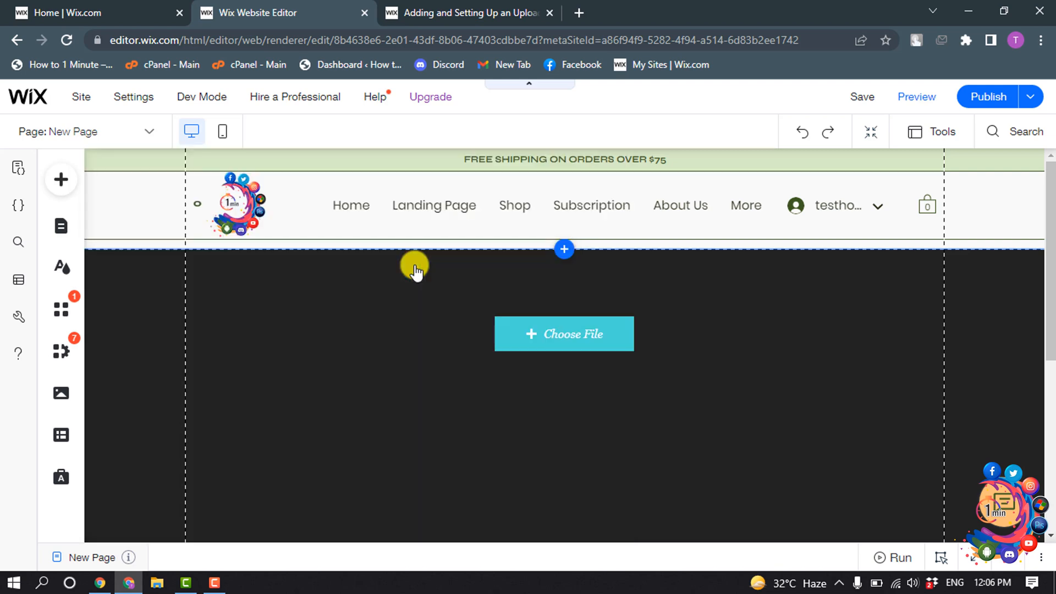
- Connect the upload button to a new 'Posts dataset' created from the Posts collection
click(563, 334)
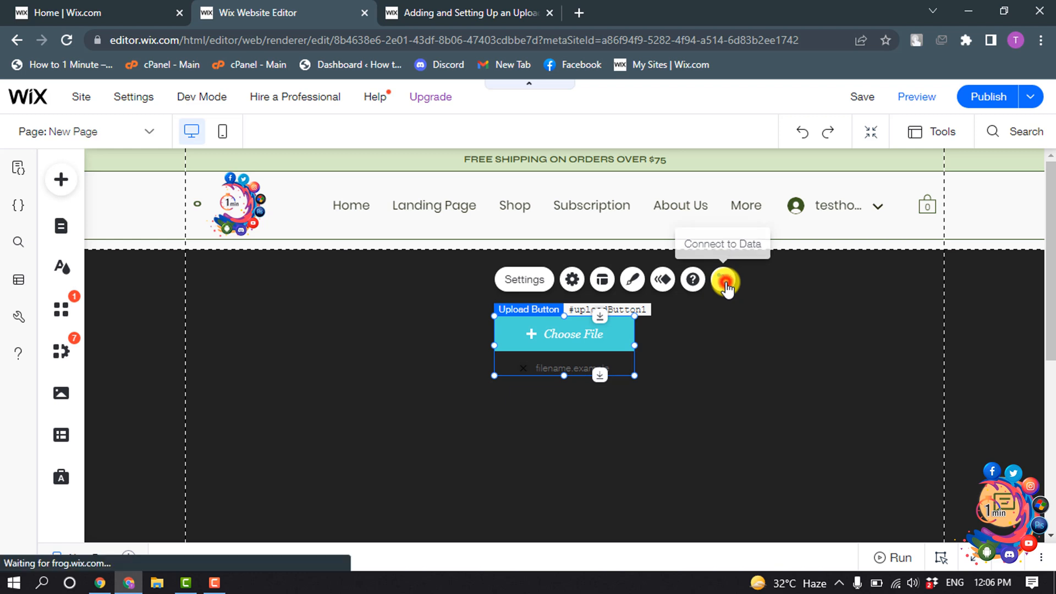
click(723, 280)
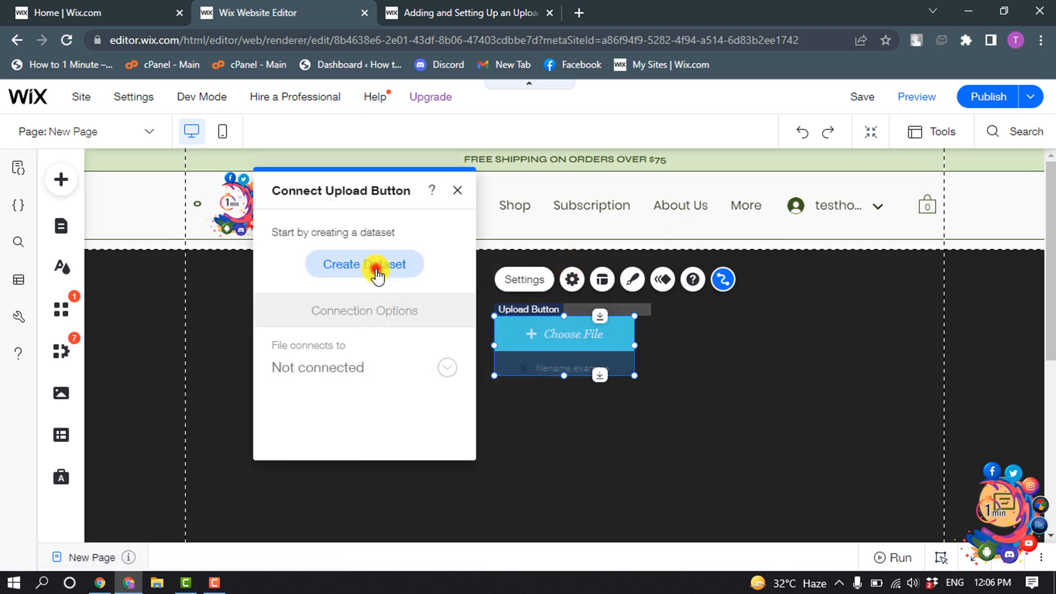
click(364, 264)
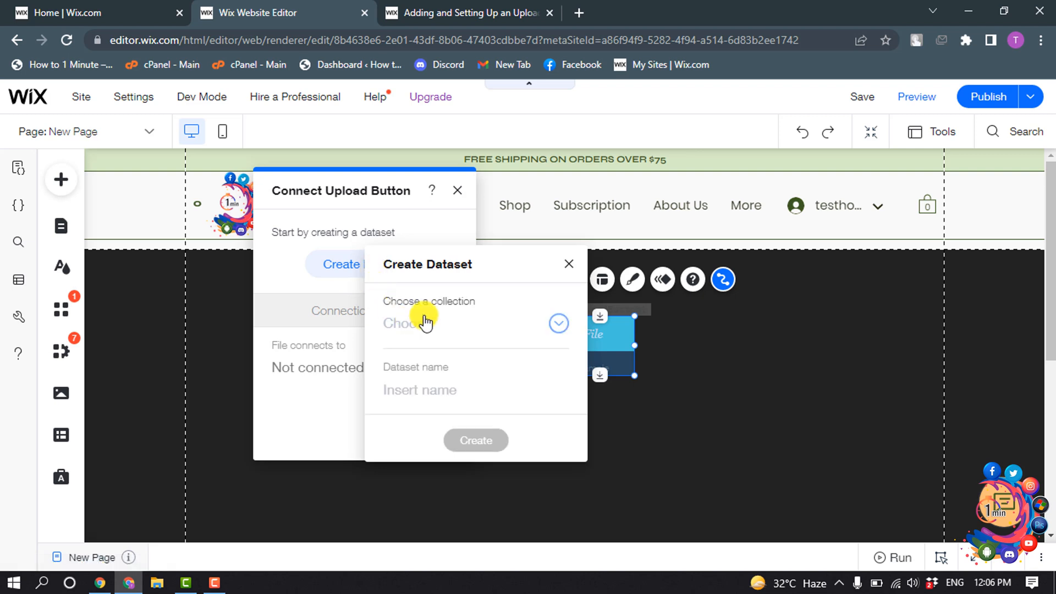
click(558, 324)
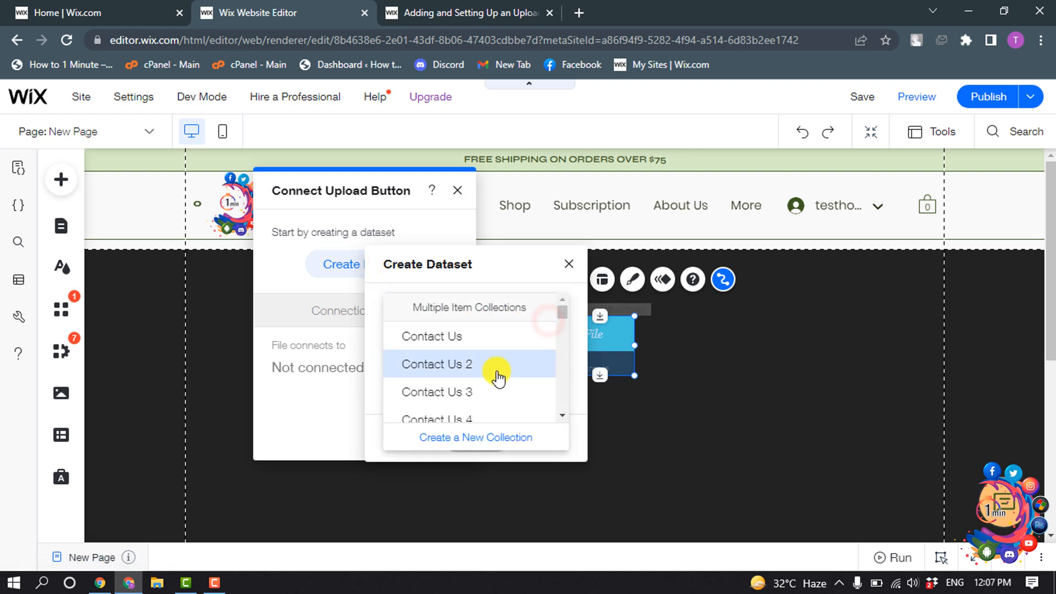
scroll(down, 3)
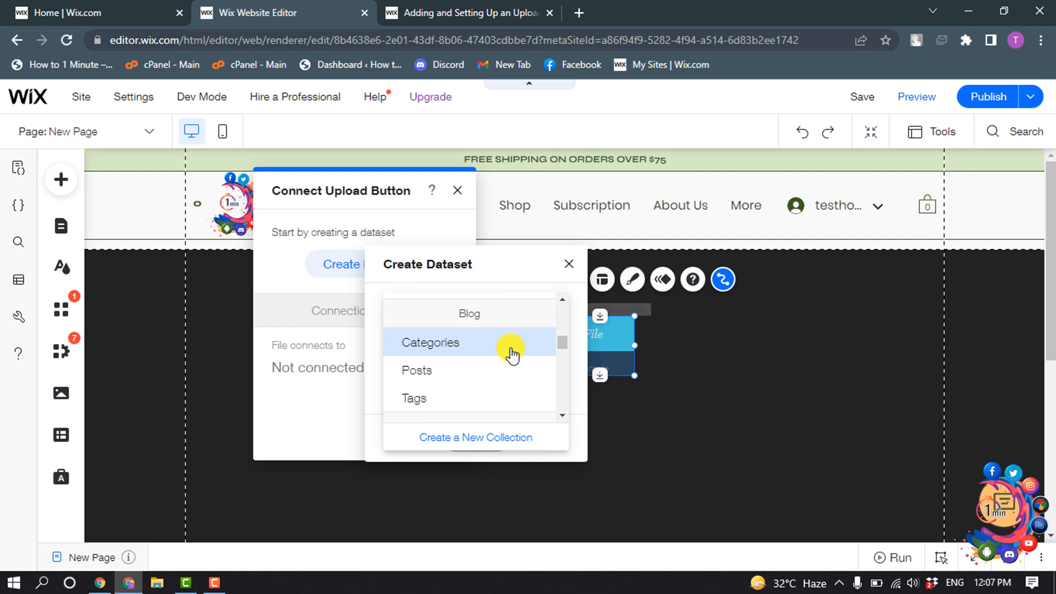
scroll(down, 3)
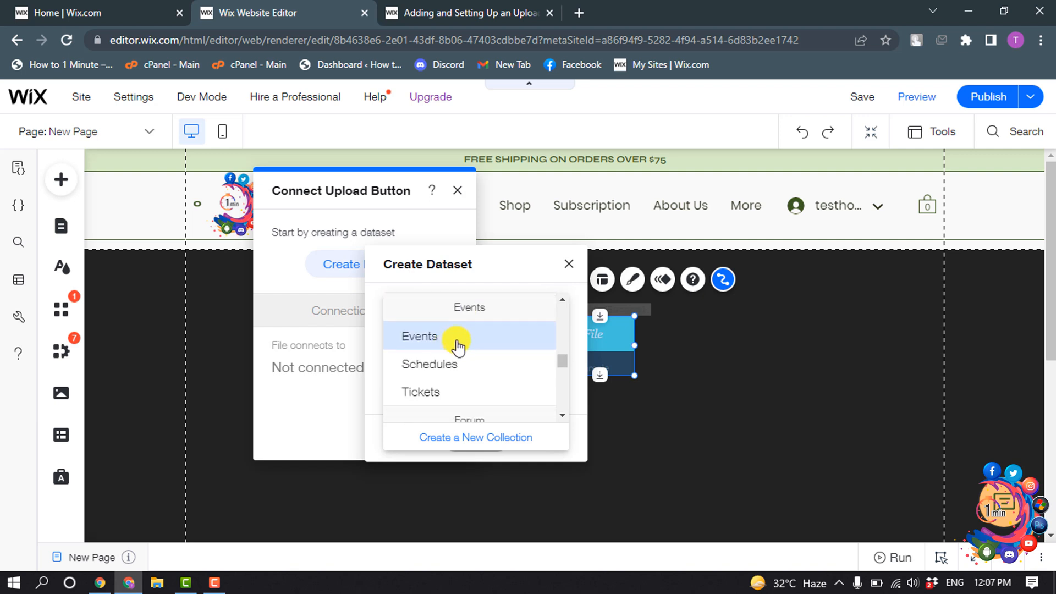
mouse_move(472, 350)
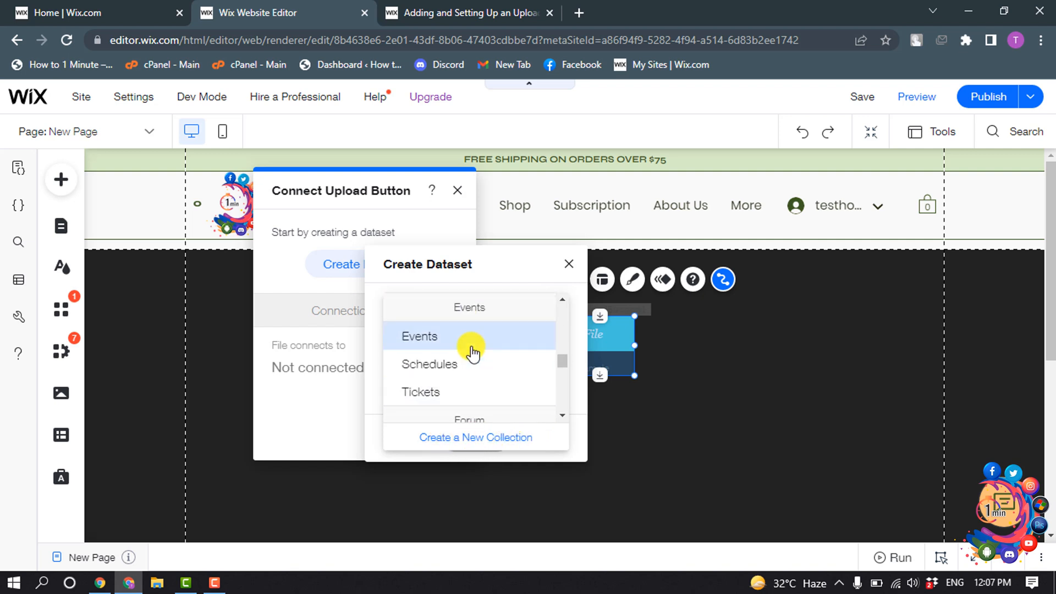
scroll(down, 3)
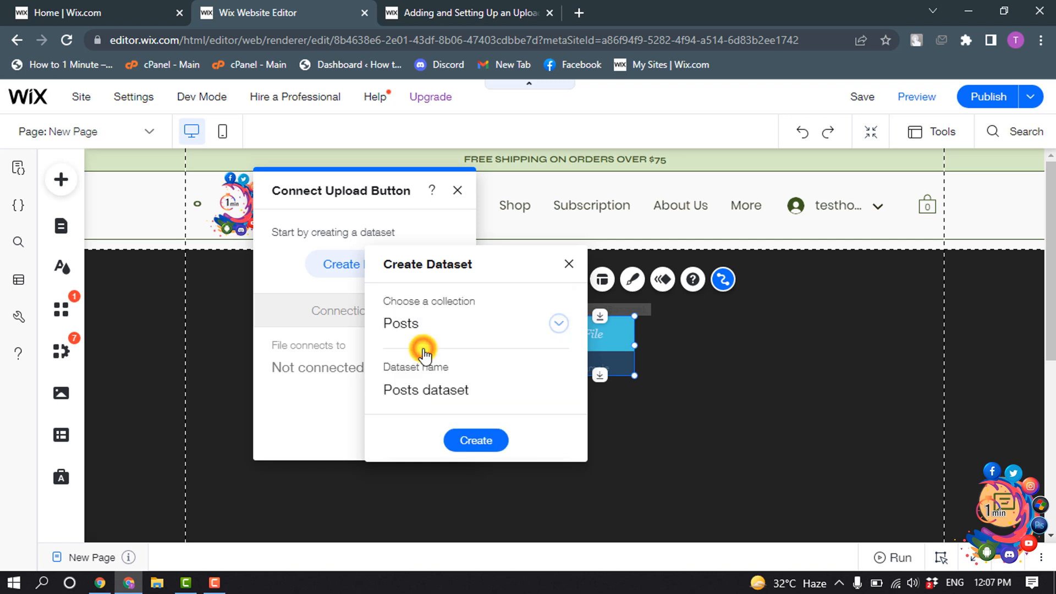
click(426, 390)
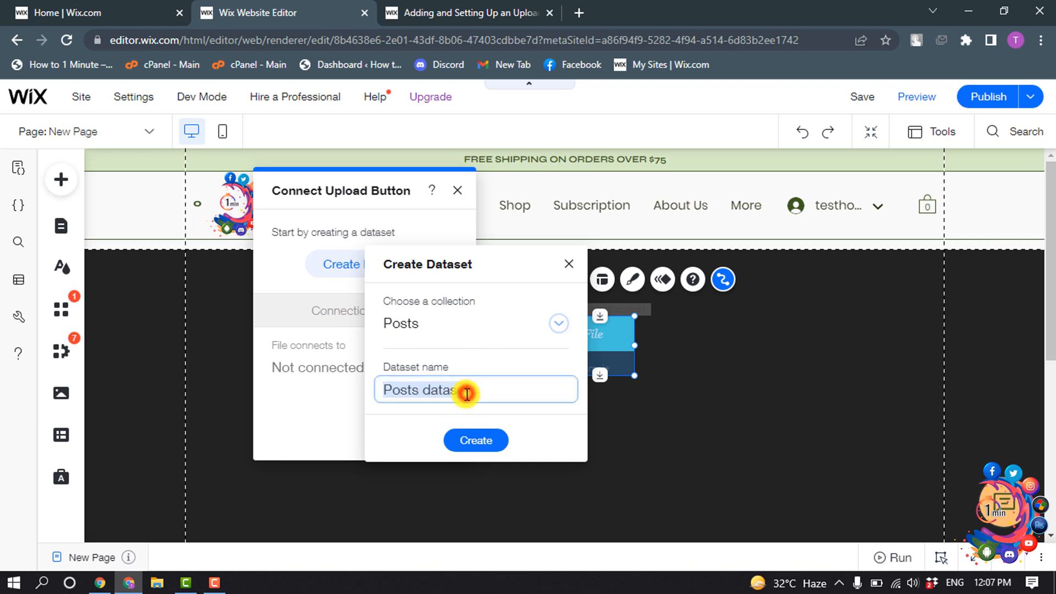
mouse_move(475, 440)
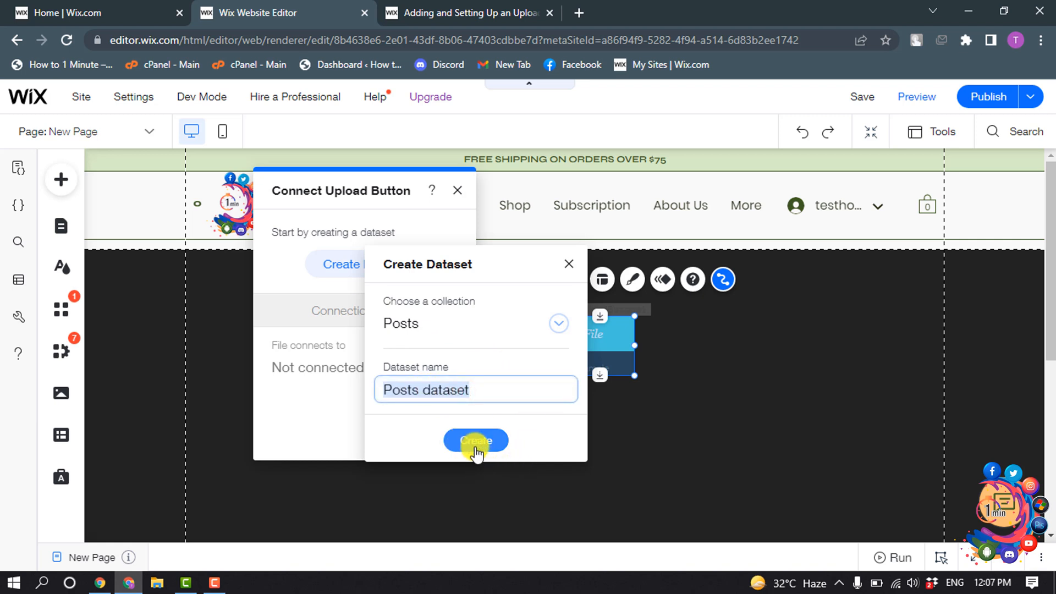
click(475, 440)
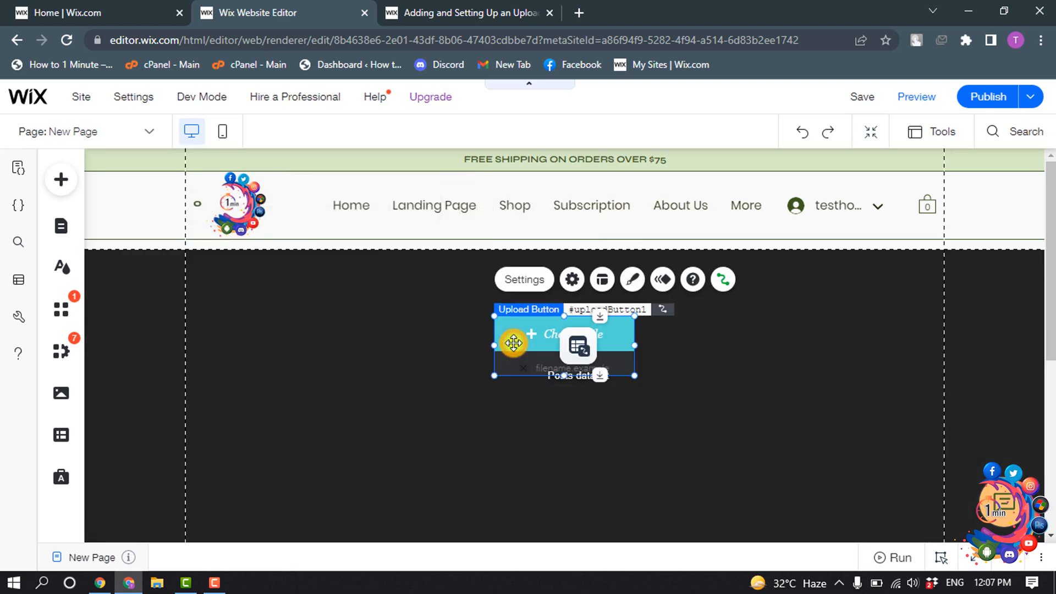
- In the button settings, restrict supported file type to Image and leave Required unchecked
click(524, 278)
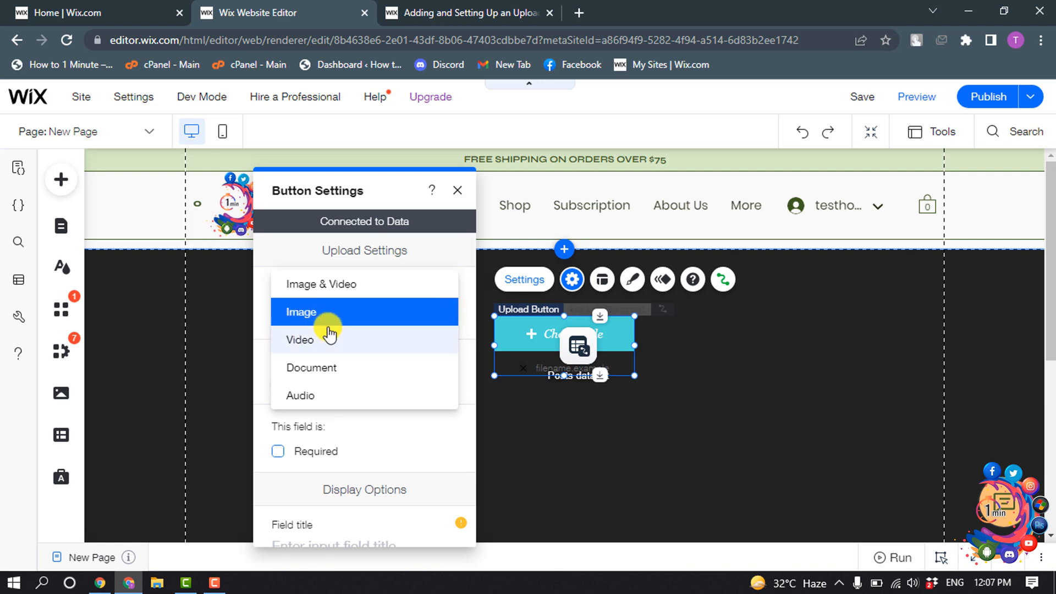
mouse_move(395, 342)
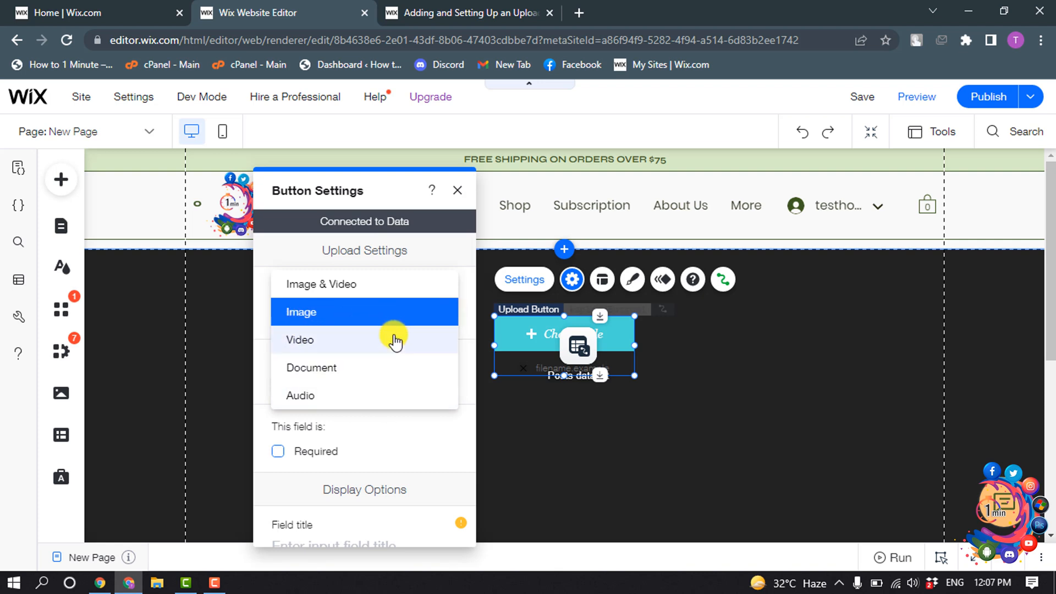
mouse_move(318, 311)
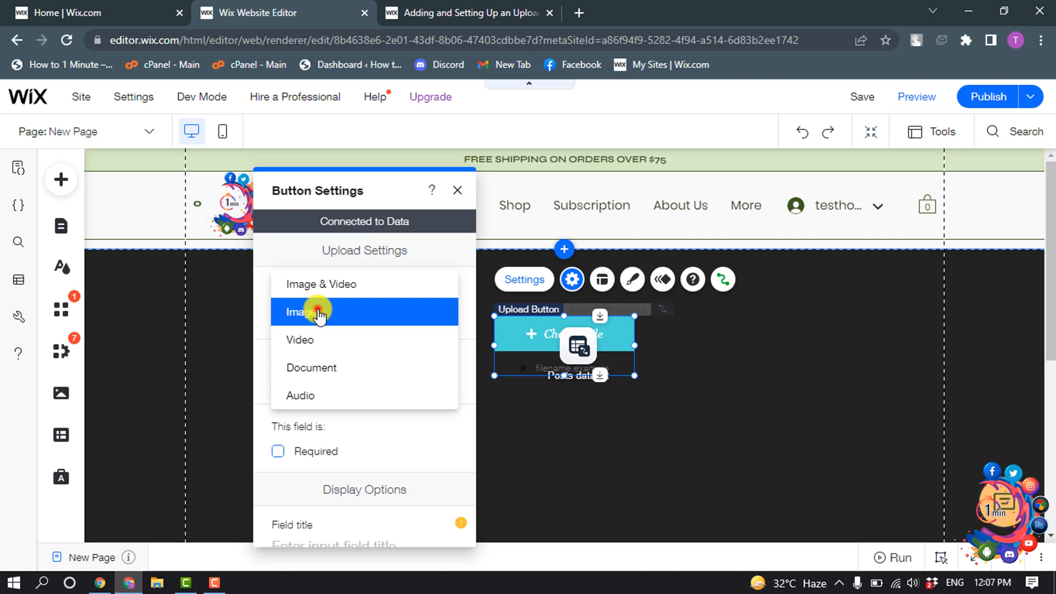
click(306, 311)
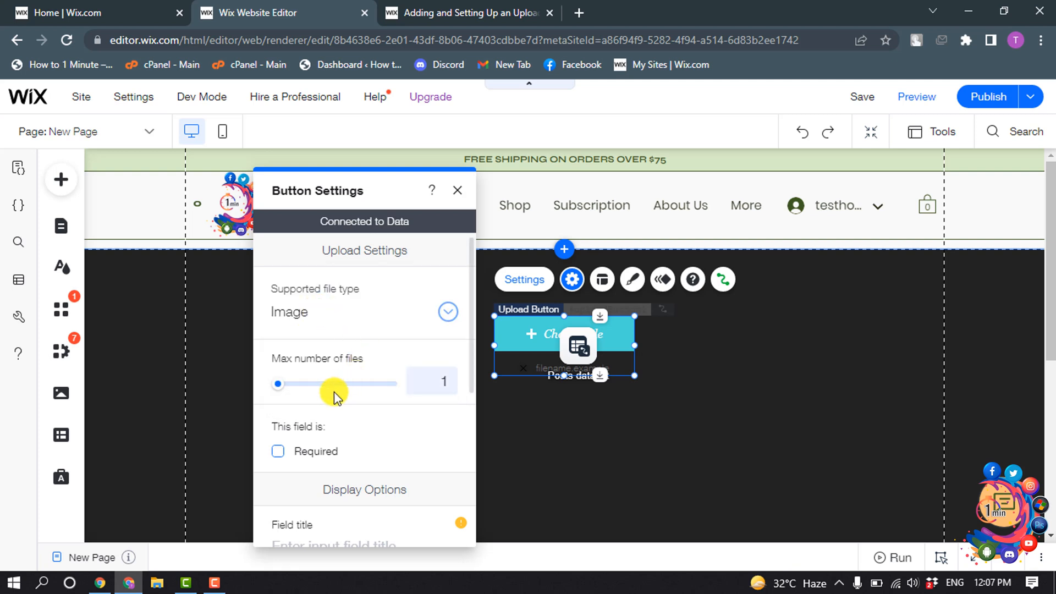
scroll(down, 3)
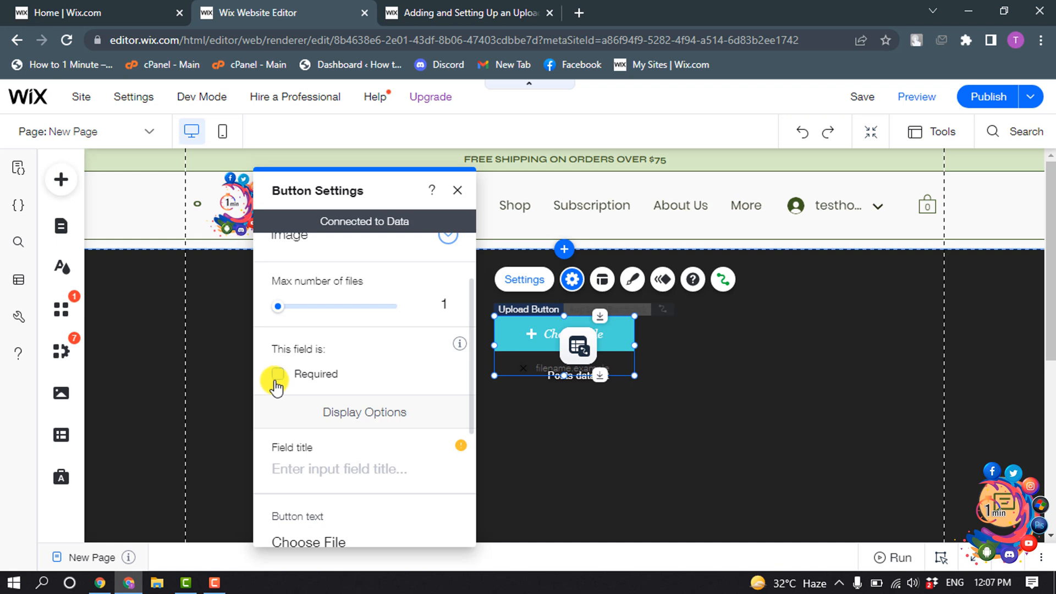
click(276, 374)
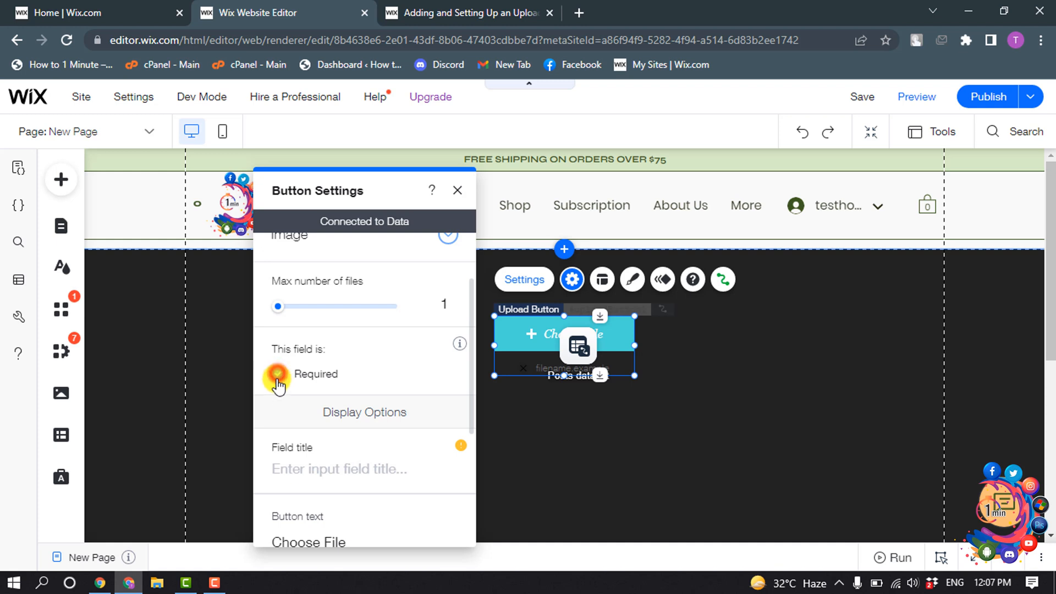
click(277, 375)
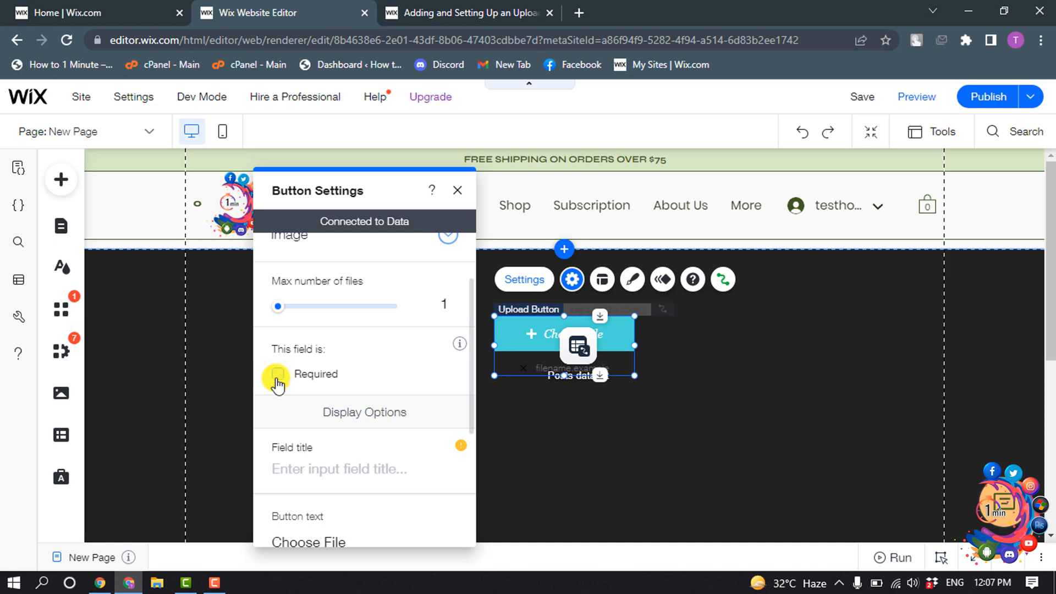
scroll(down, 3)
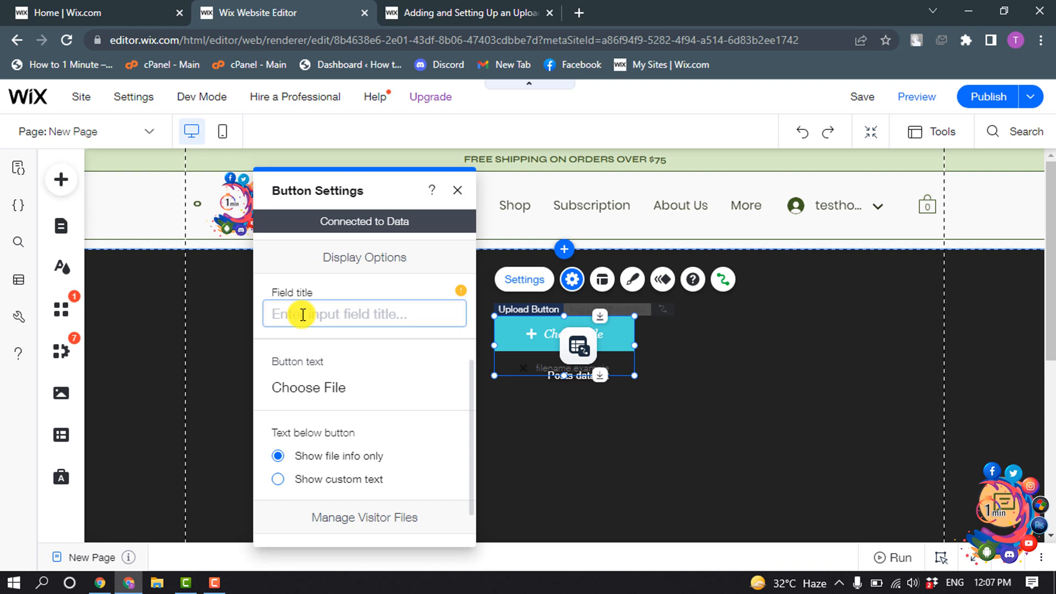
- Set the button text to 'Upload', leaving the field title empty
text(Up)
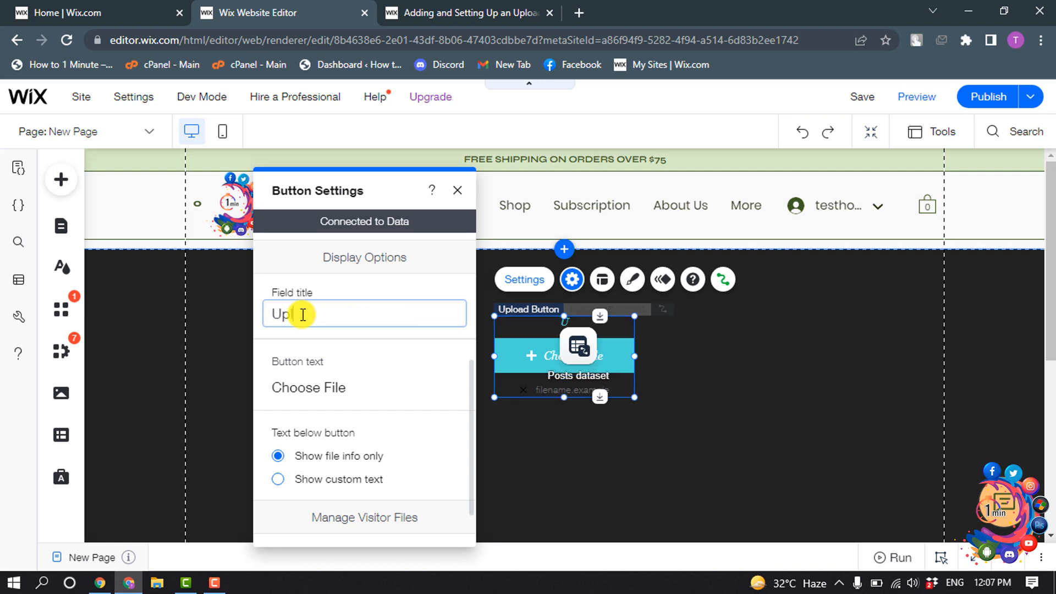
text(load)
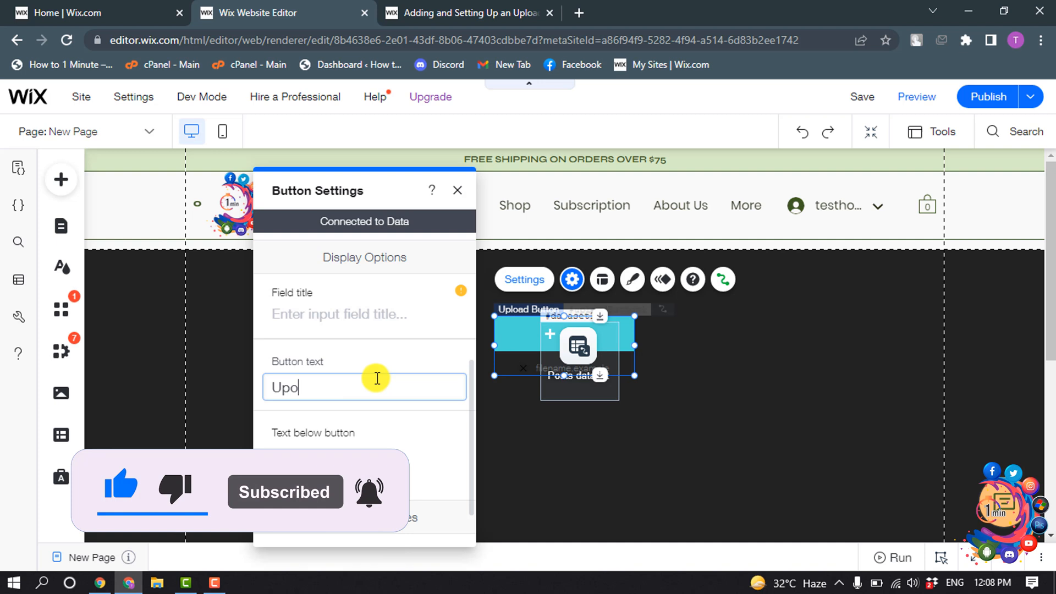
text(load)
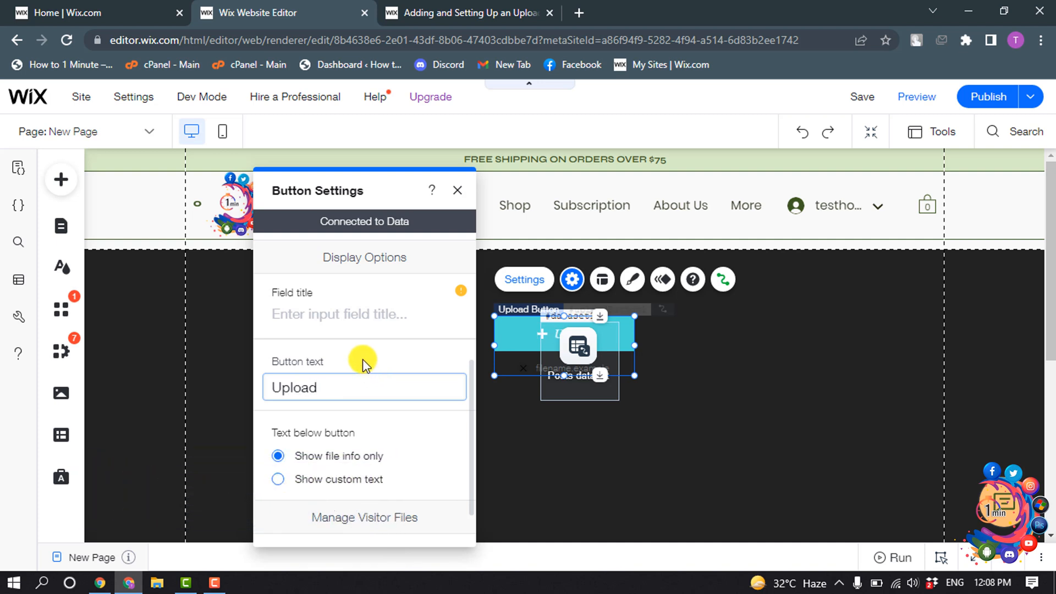
scroll(down, 3)
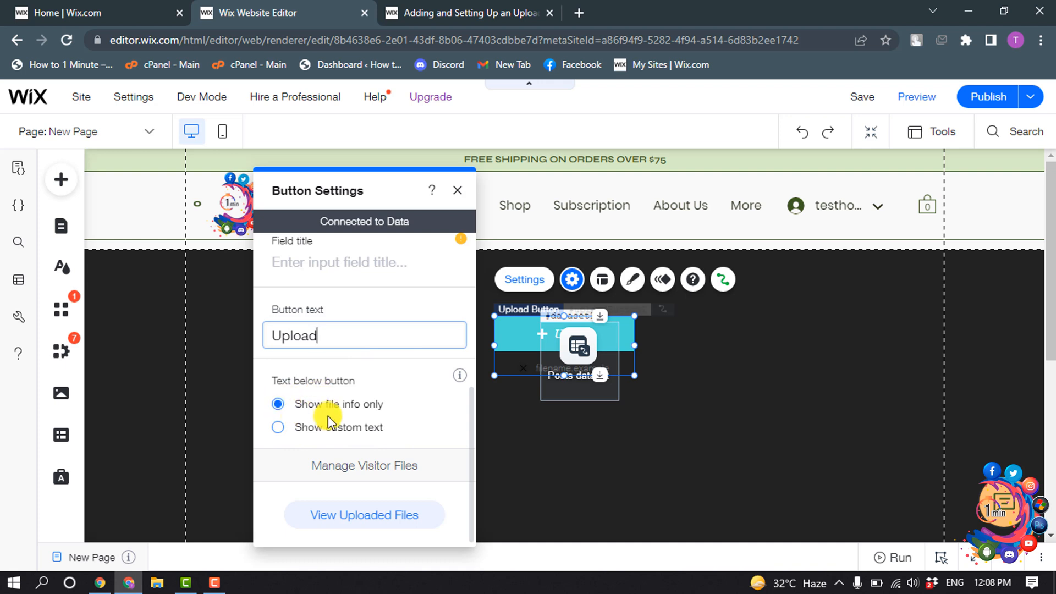
mouse_move(305, 438)
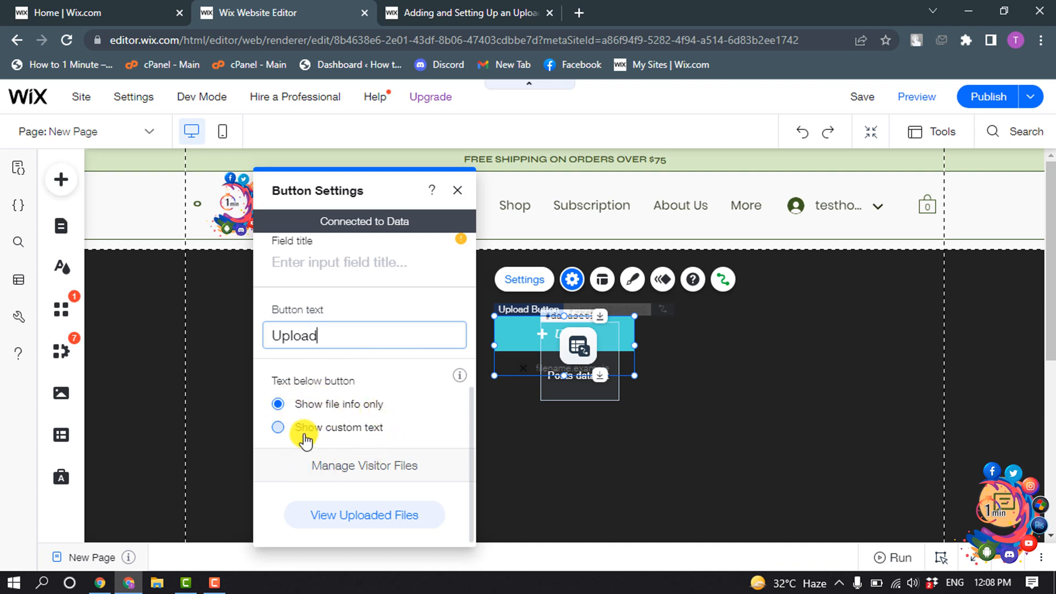
mouse_move(410, 391)
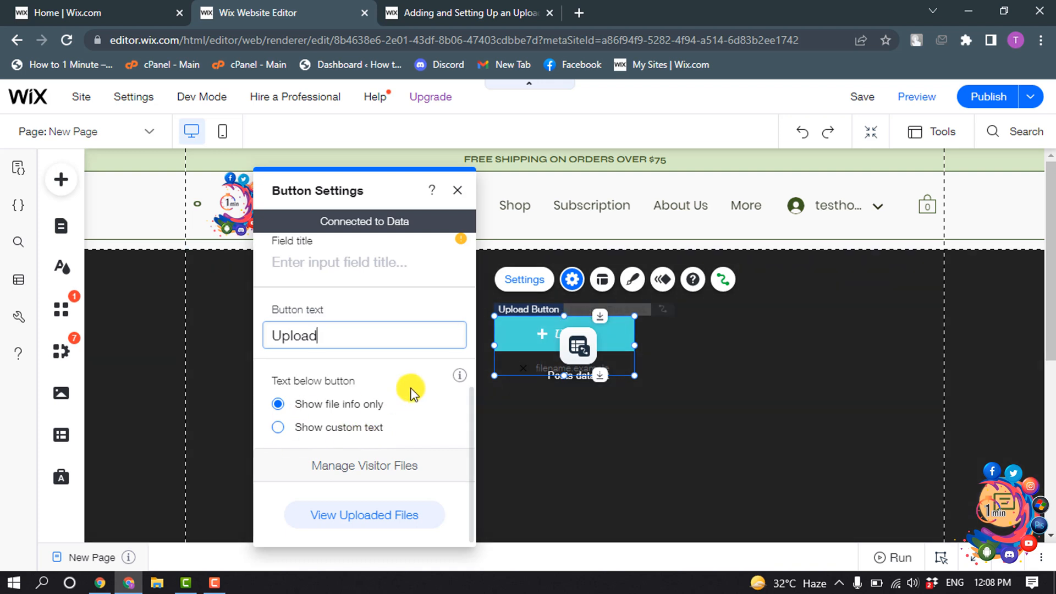
mouse_move(406, 206)
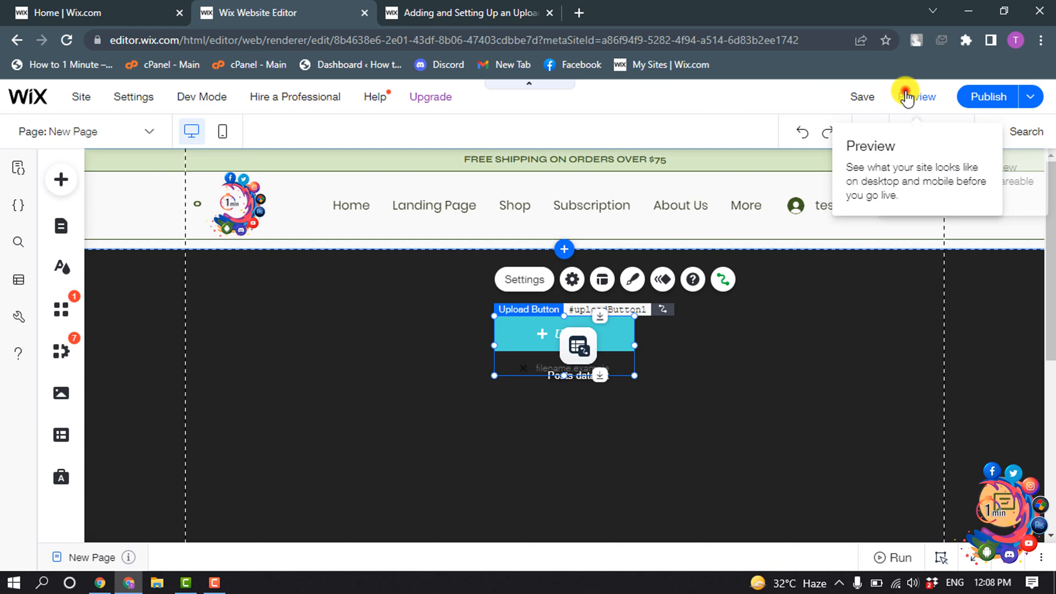
- Preview the page and use the Upload button to bring up the file picker
click(921, 97)
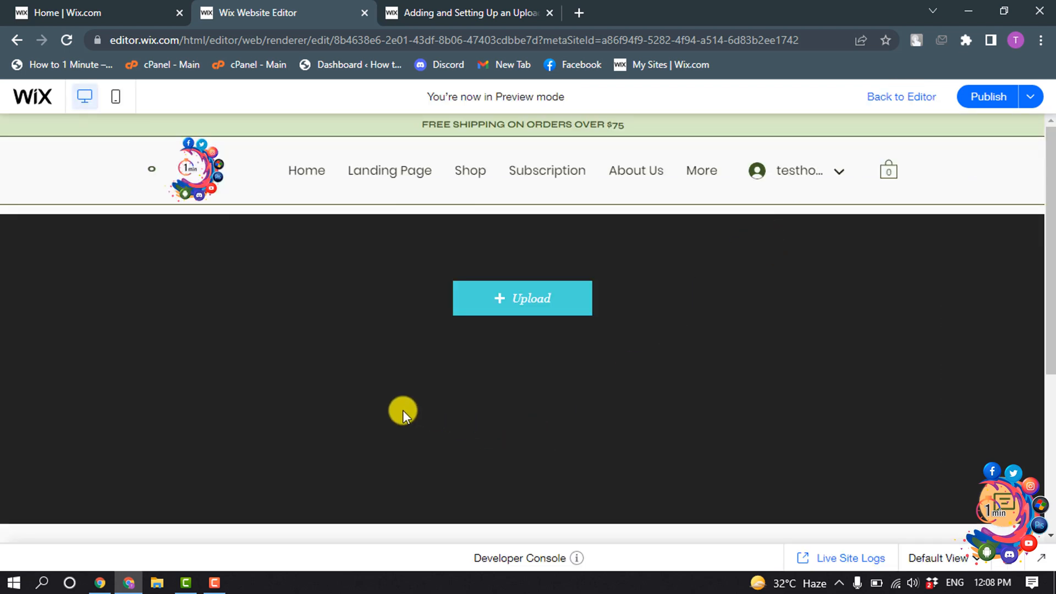
click(521, 298)
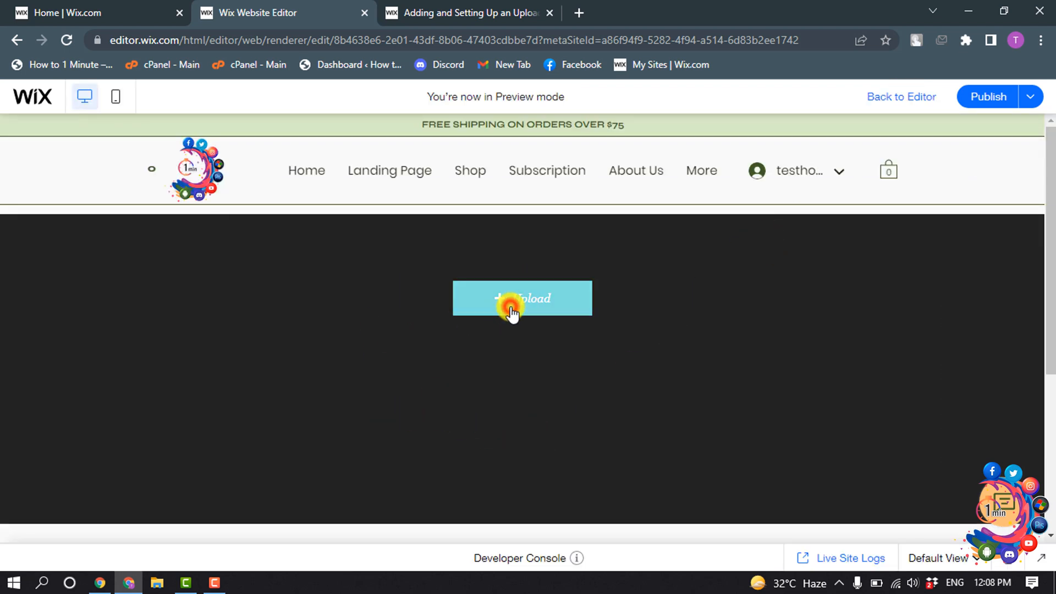
click(521, 298)
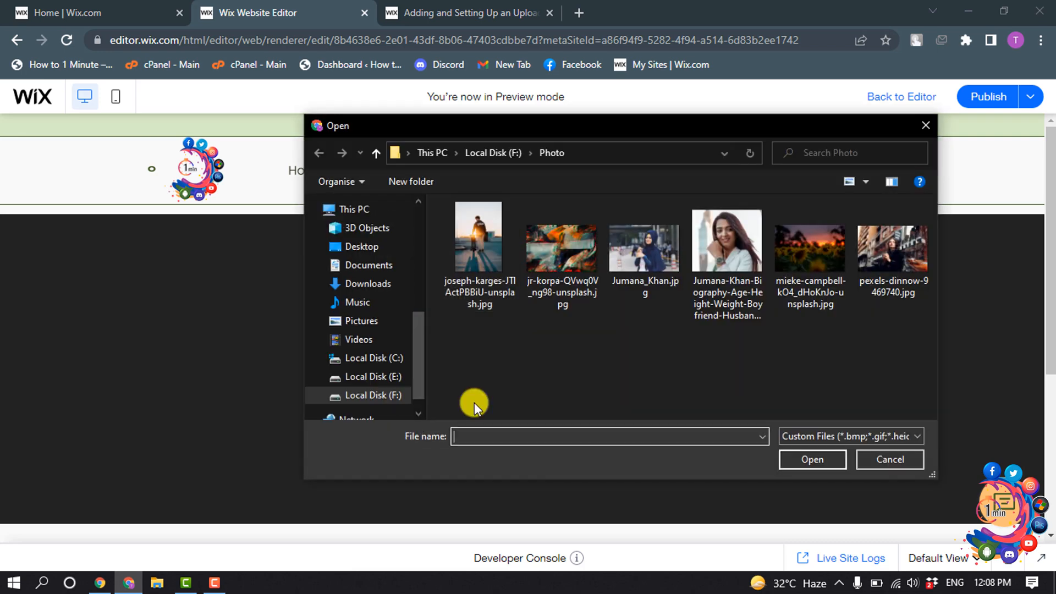
mouse_move(518, 320)
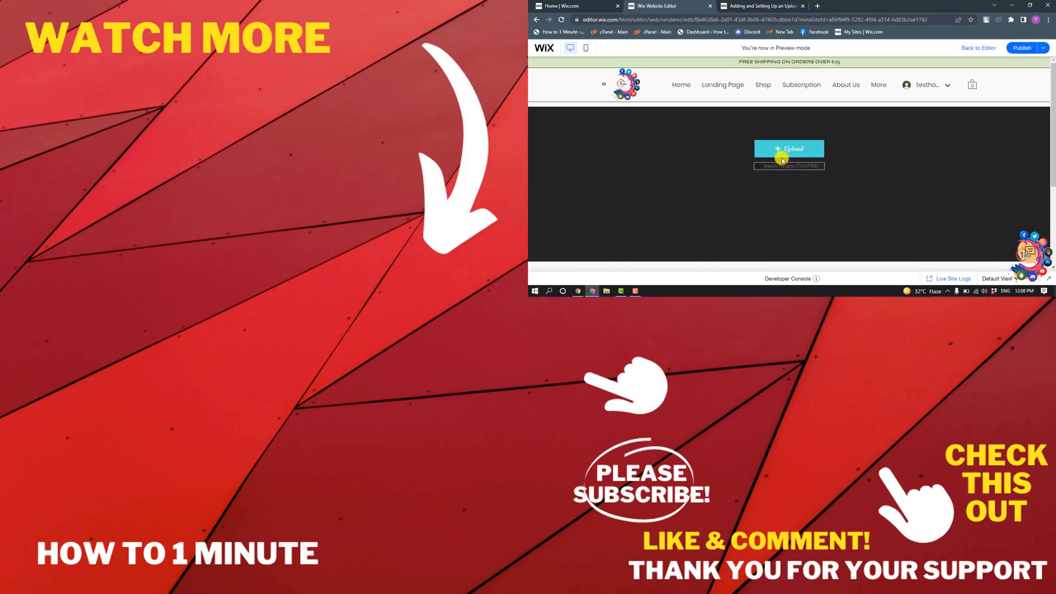
mouse_move(865, 162)
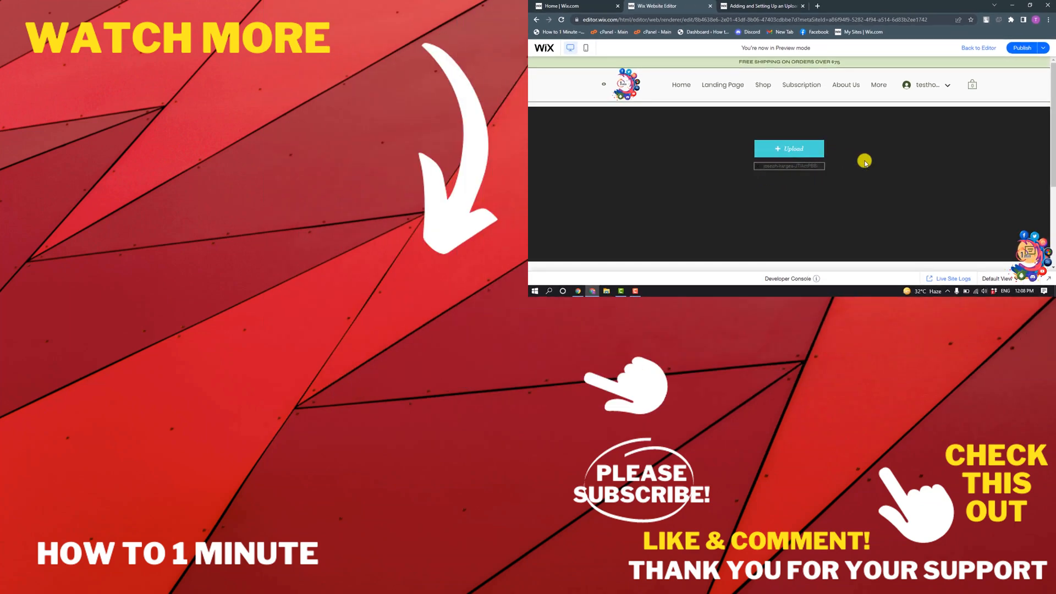